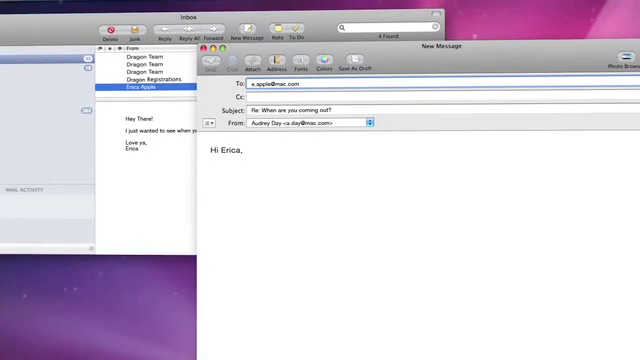
pyautogui.write("I'll be in San Francisco in February.")
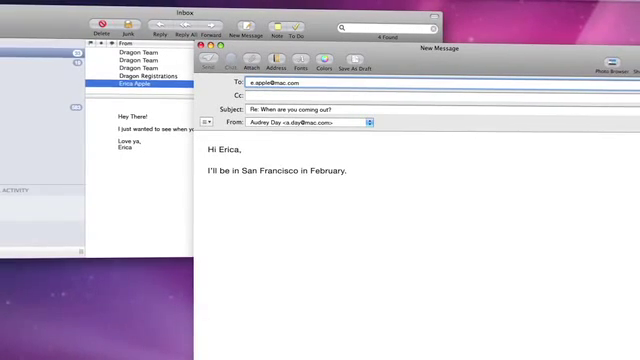
pyautogui.write("Let's check out that great new Italian restaurant in North Beach")
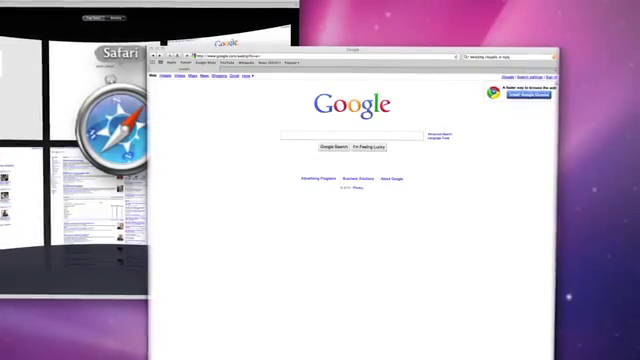
pyautogui.write('wedding chapels in ITALY')
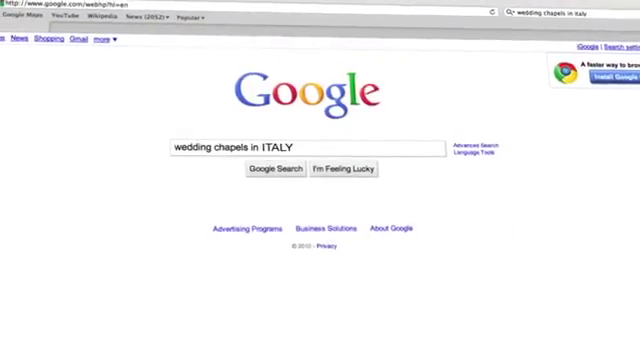